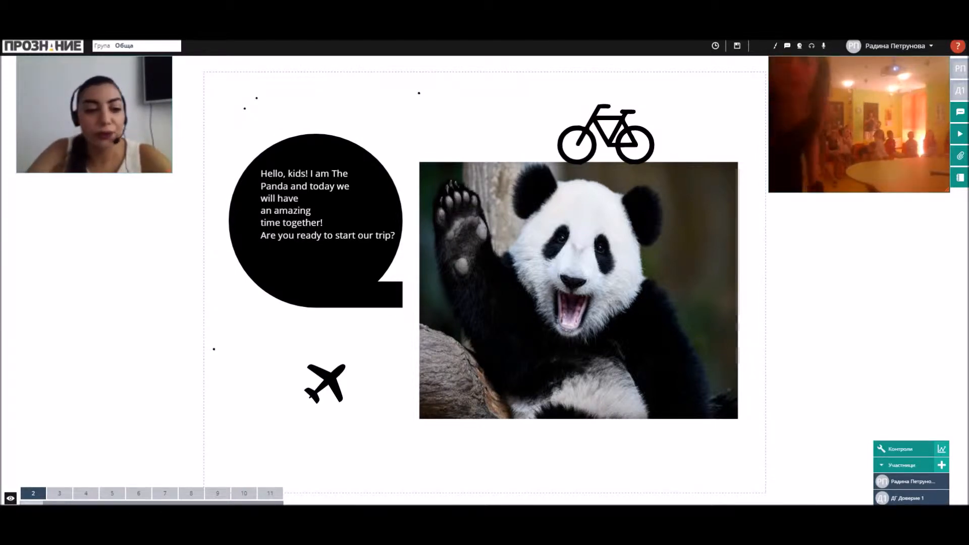
Step: Advance from the panda greeting to slide 3 with the zoo entrance sign
{"action": "left_click", "coordinate": [59, 493]}
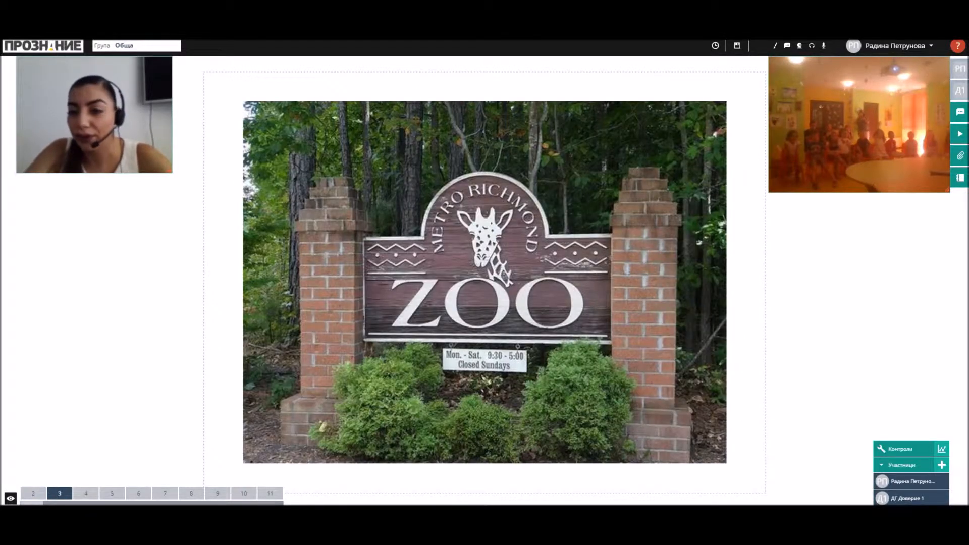
Step: Step through the zoo animals and When I Grow Up slides to slide 6's professions pictures
{"action": "left_click", "coordinate": [85, 493]}
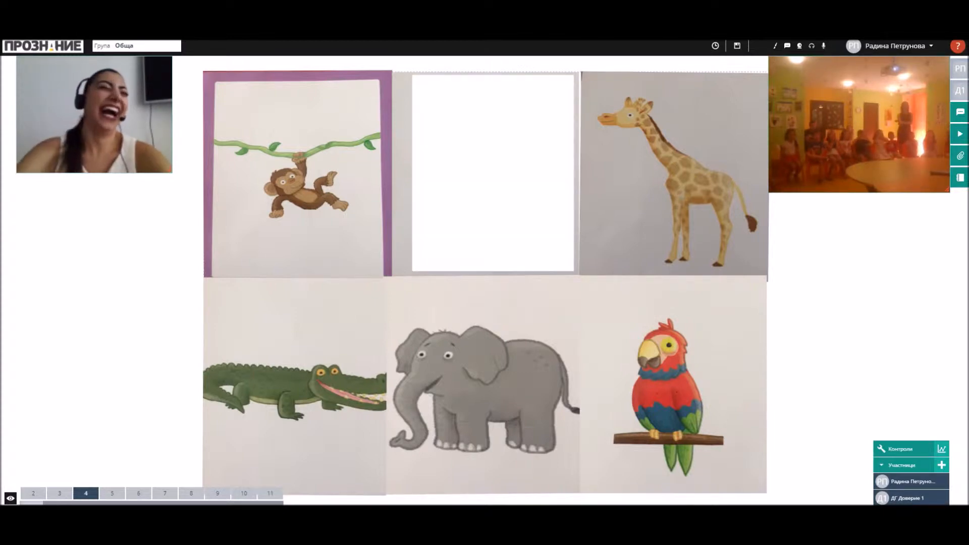
{"action": "left_click", "coordinate": [112, 493]}
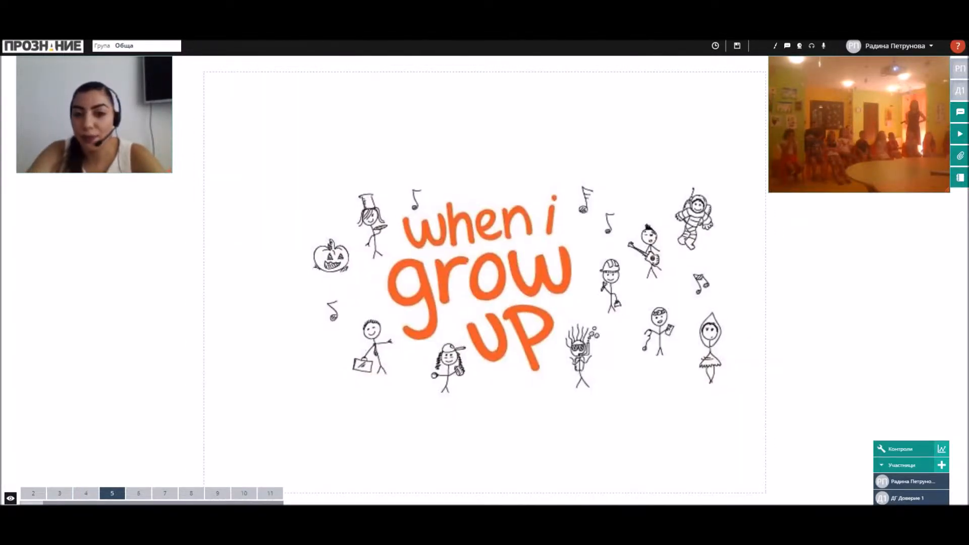
{"action": "left_click", "coordinate": [138, 493]}
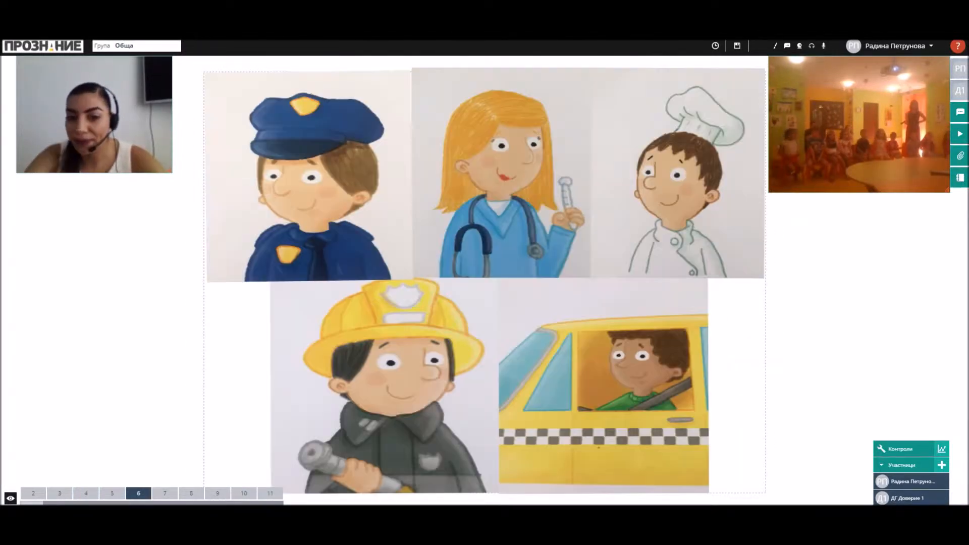